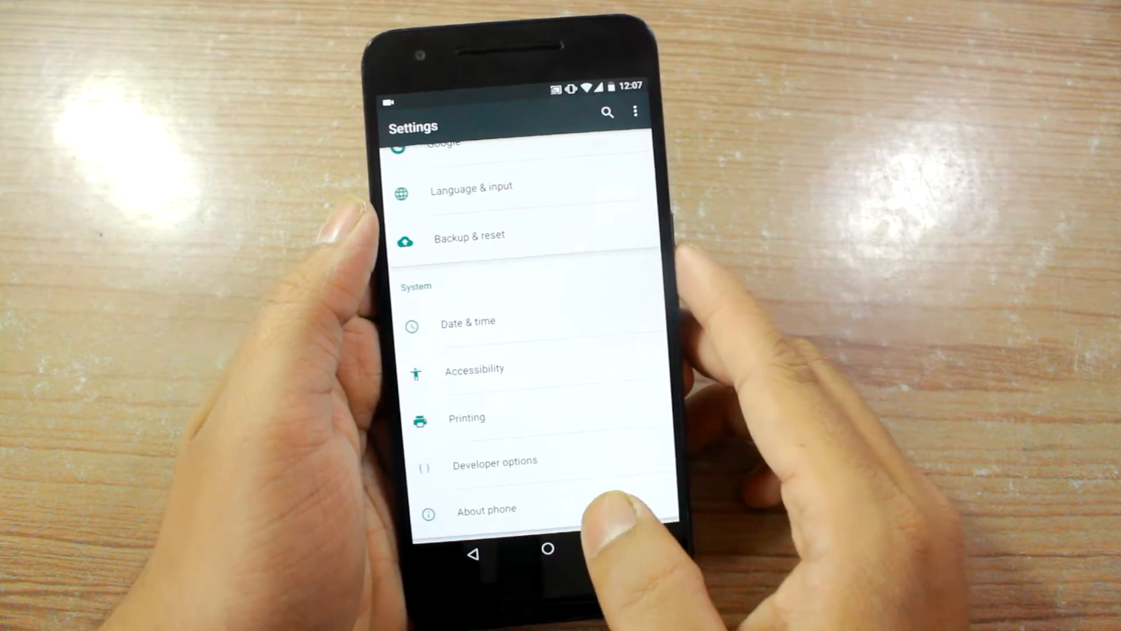
Step: Unlock the hidden System UI Tuner so it appears under the System section
click(547, 548)
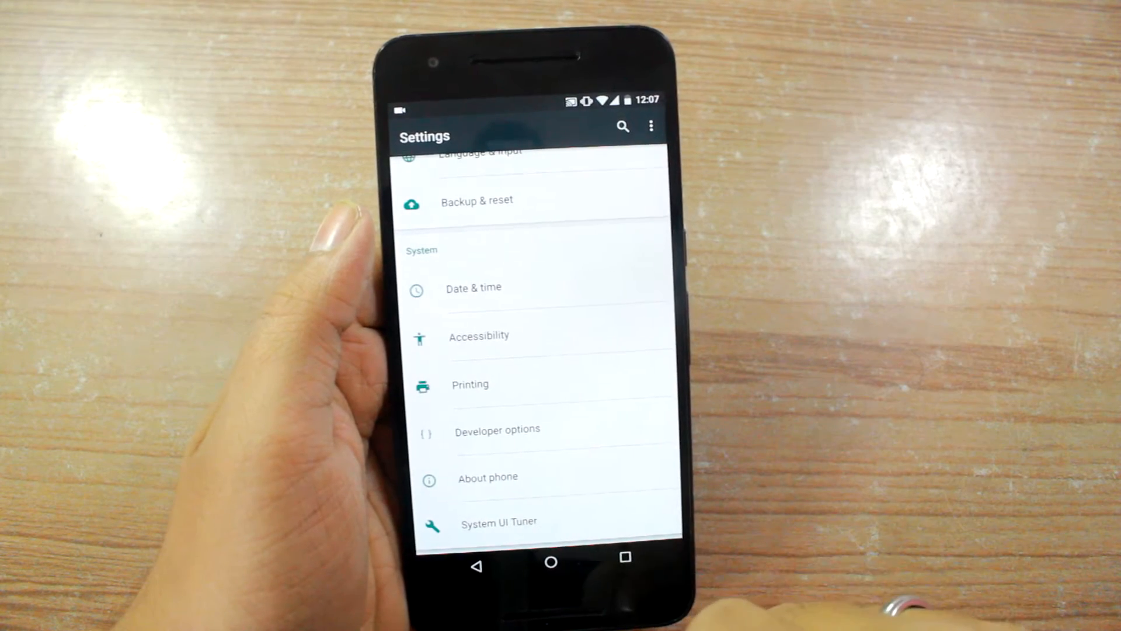
Step: Enter System UI Tuner and accept its experimental-features caution with GOT IT
click(499, 522)
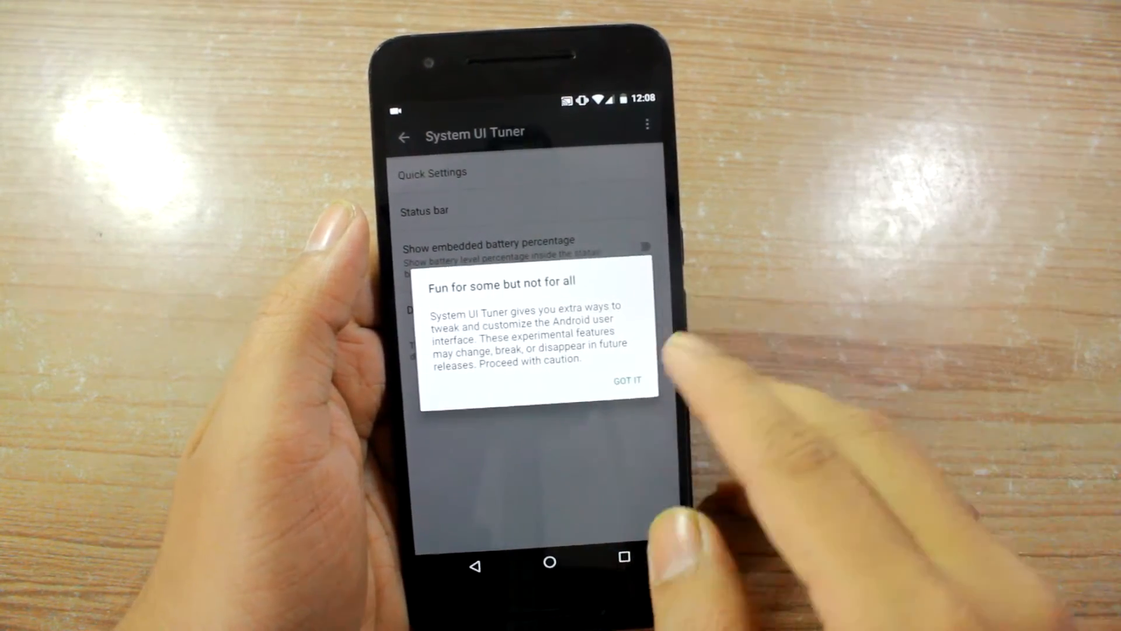
click(627, 379)
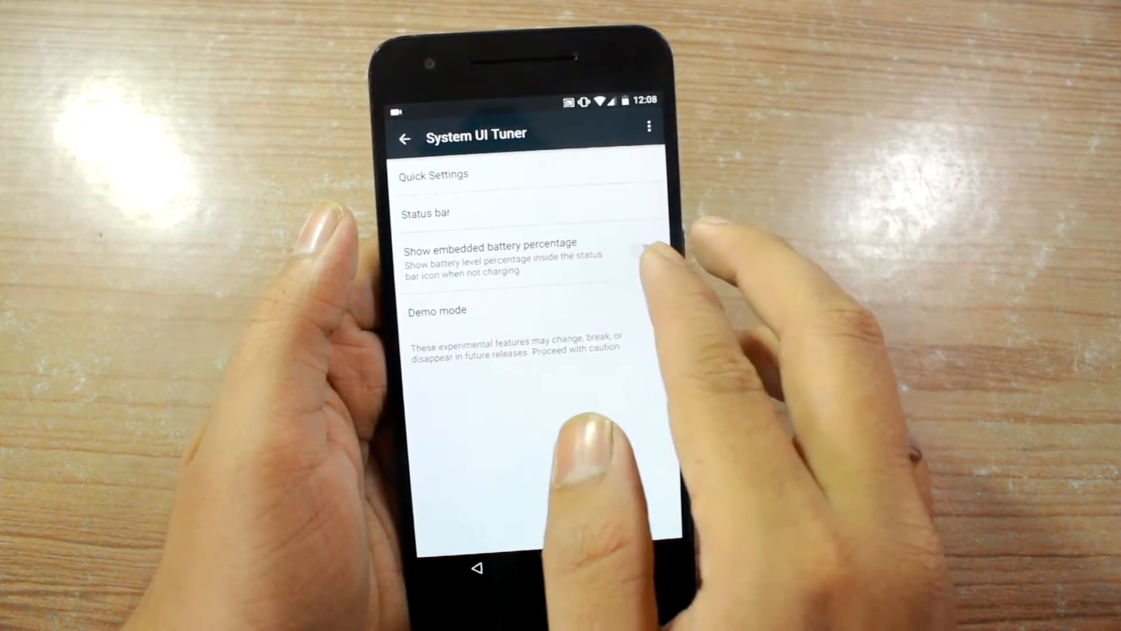
Step: Switch on 'Show embedded battery percentage' and go back to the main Settings list
click(644, 246)
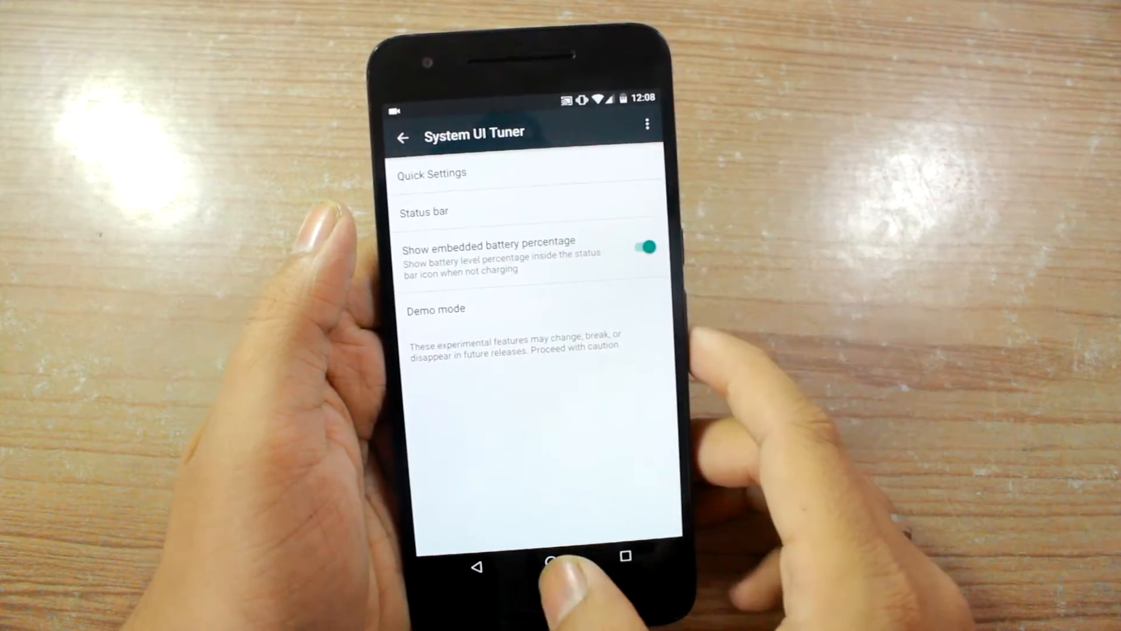
click(550, 565)
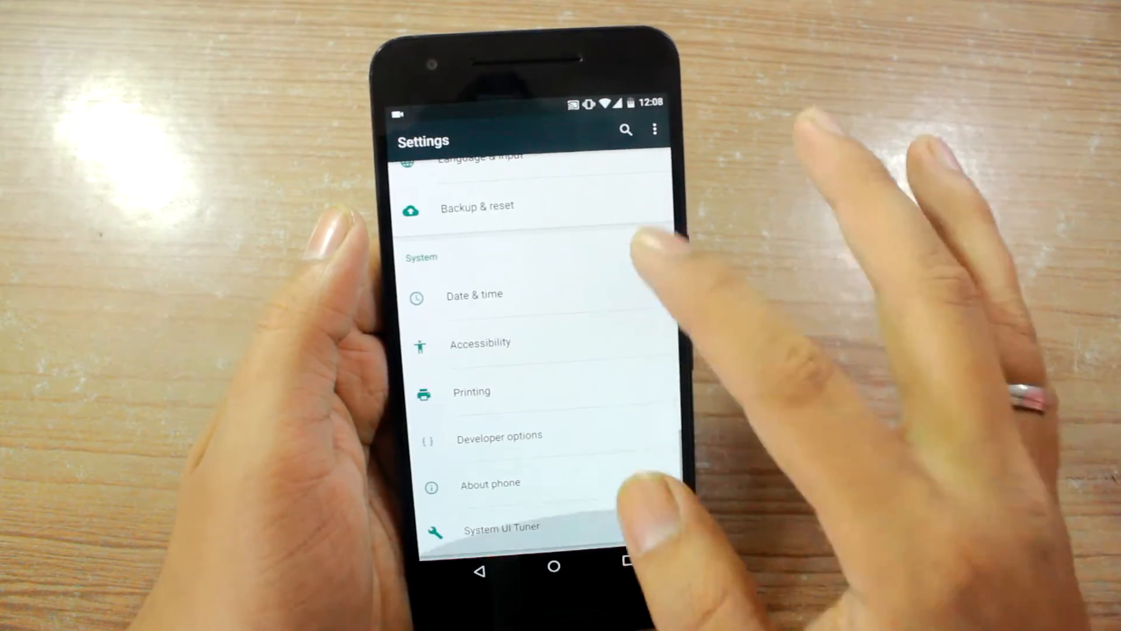
Step: Re-enter System UI Tuner and drag the Quick Settings tiles into a new order
click(501, 528)
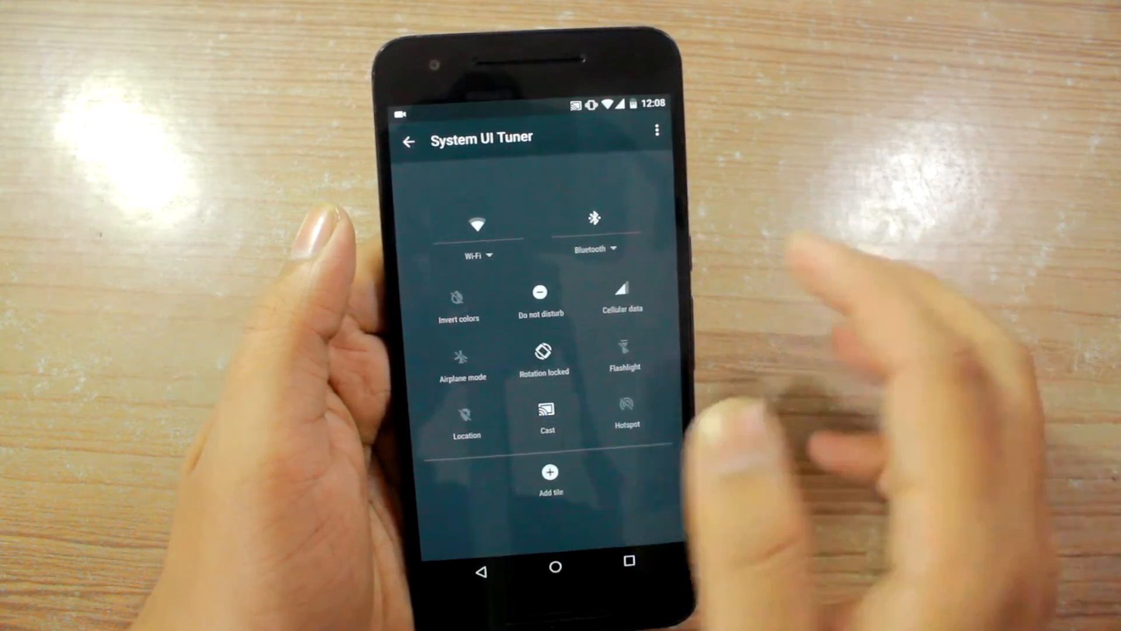
click(462, 365)
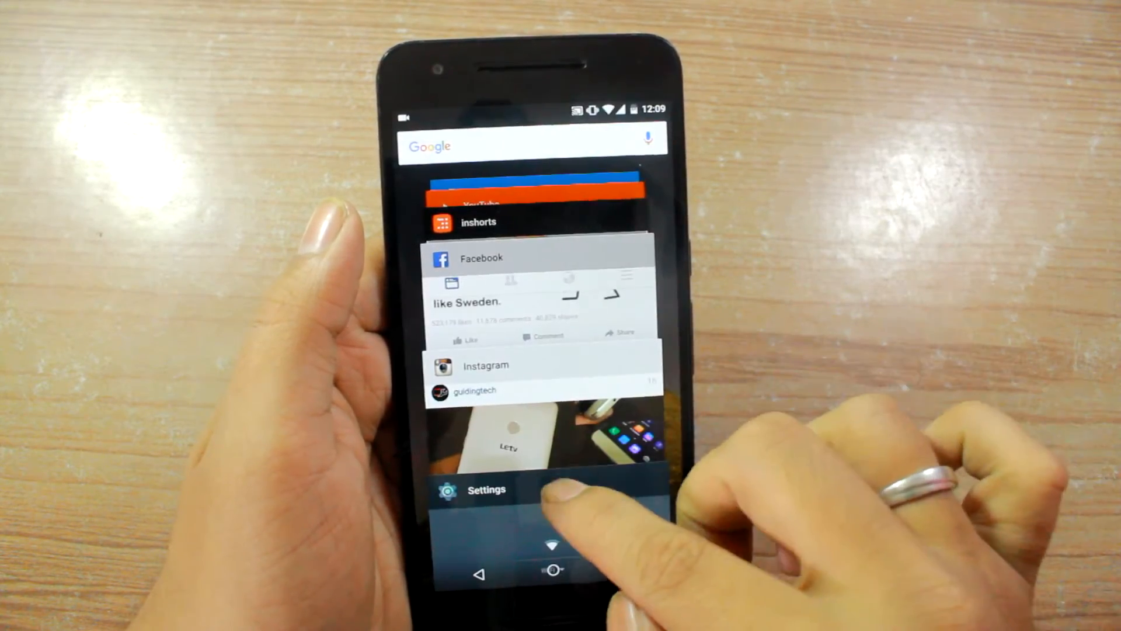
Step: Return to Settings and hide the Cast icon and another icon from the status bar
click(486, 489)
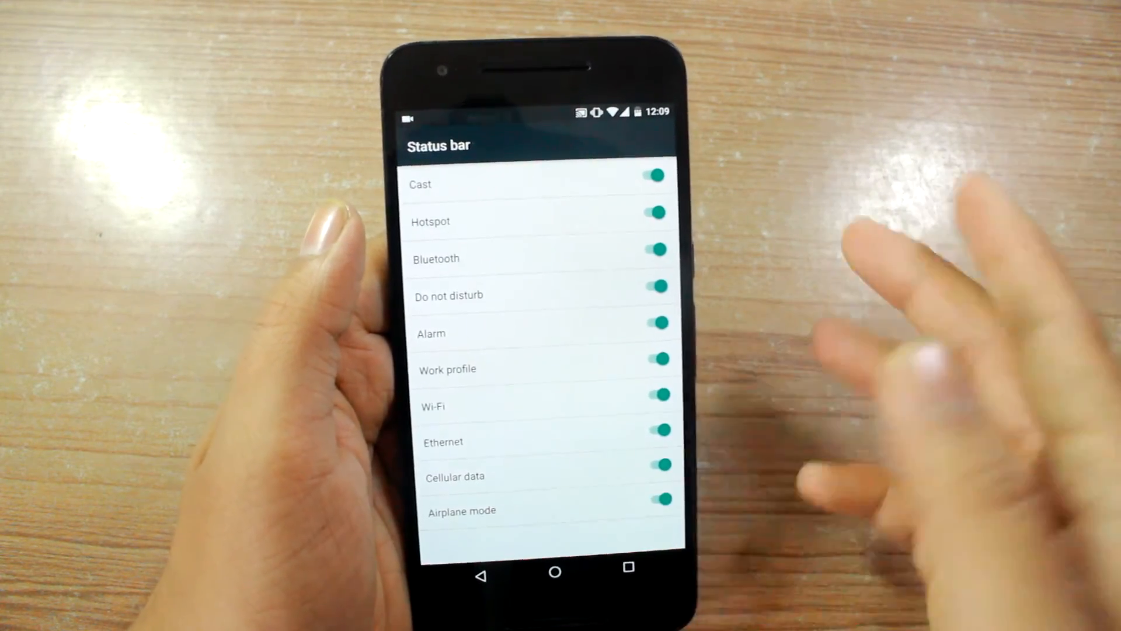
click(655, 175)
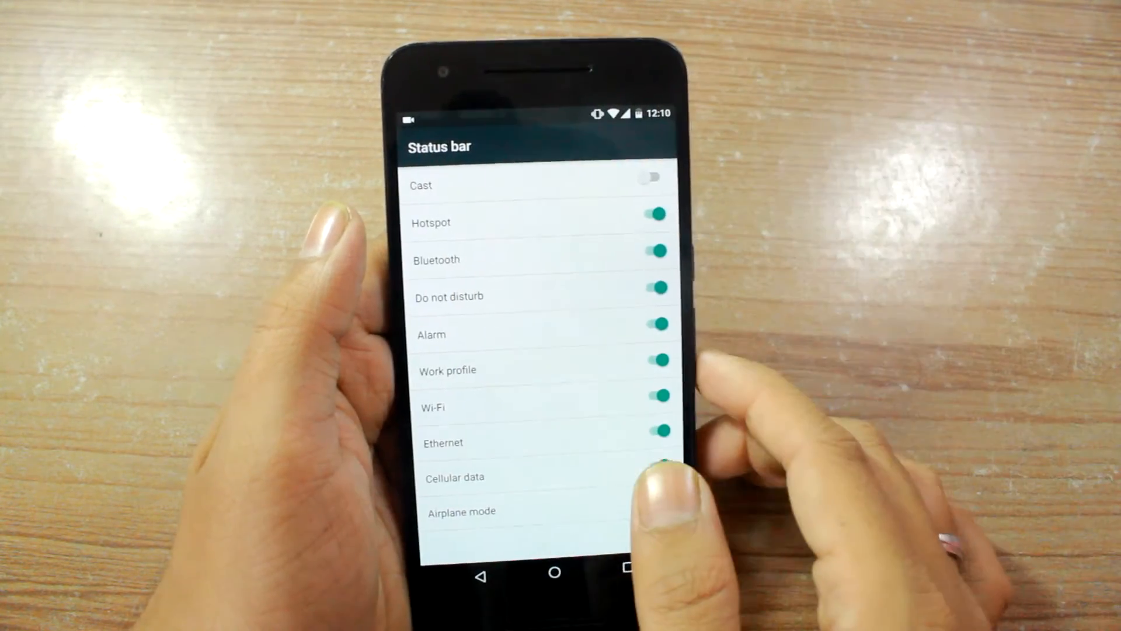
click(657, 476)
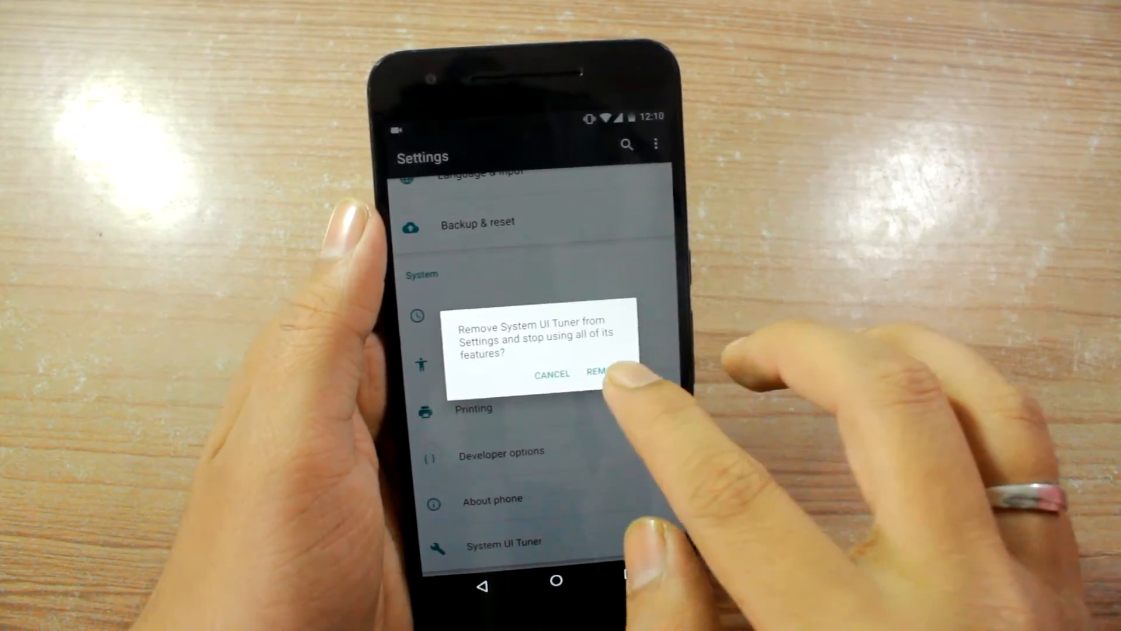
Step: Confirm REMOVE to drop System UI Tuner from Settings and stop its features
click(600, 374)
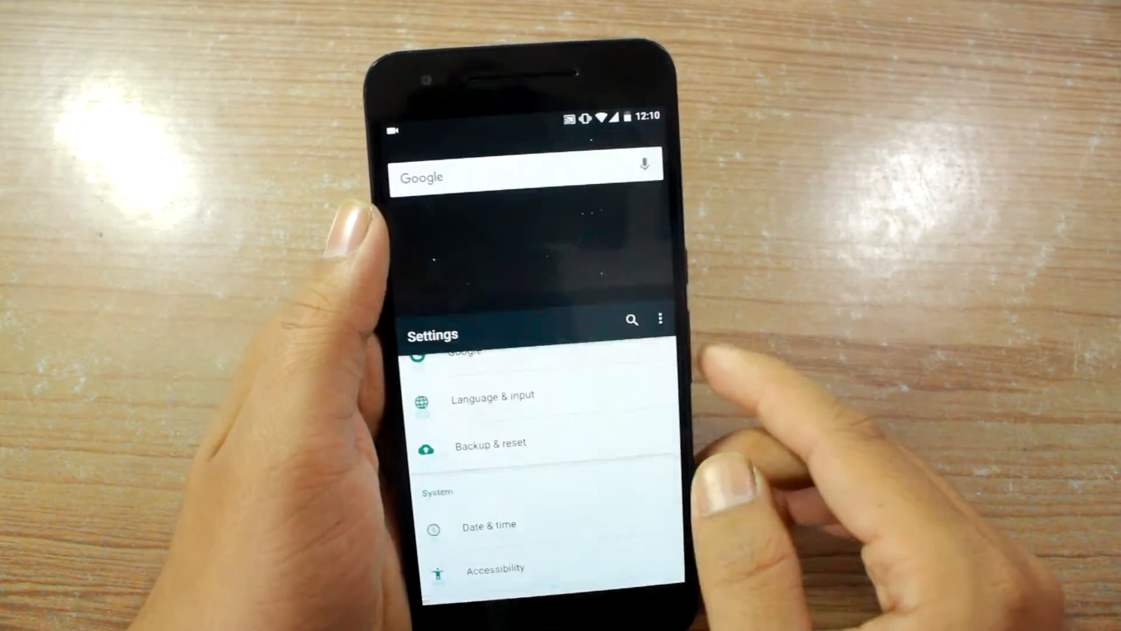